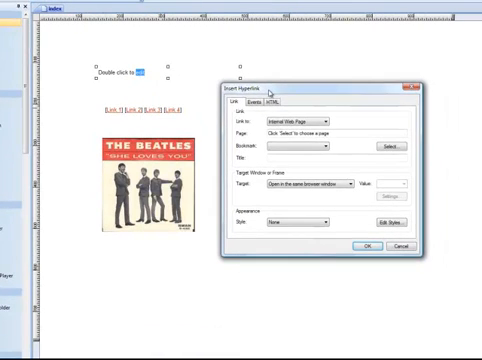
pyautogui.click(300, 108)
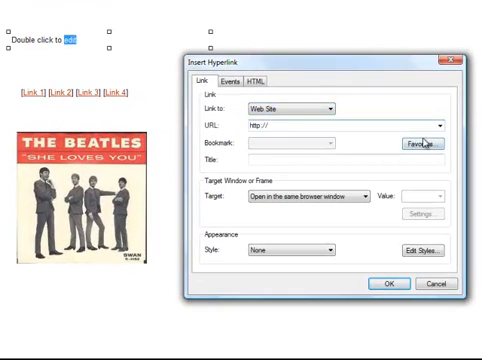
pyautogui.write('http://www.30secondwebsitebuilder.com')
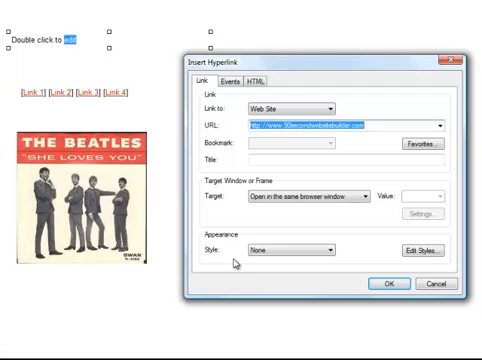
pyautogui.moveTo(324, 252)
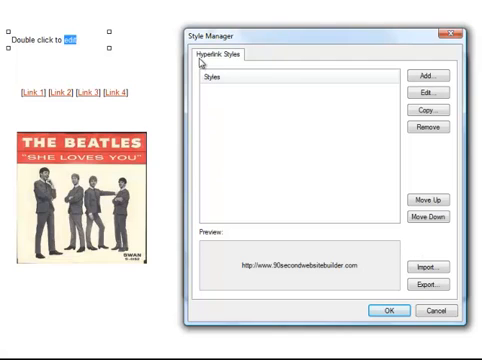
pyautogui.moveTo(228, 62)
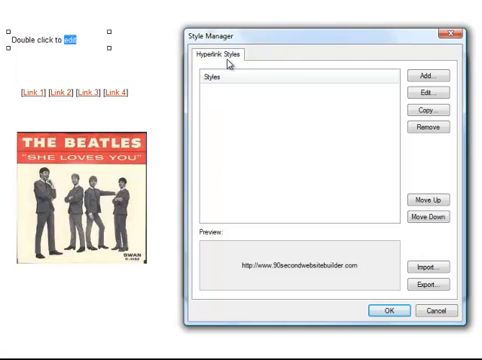
pyautogui.moveTo(260, 112)
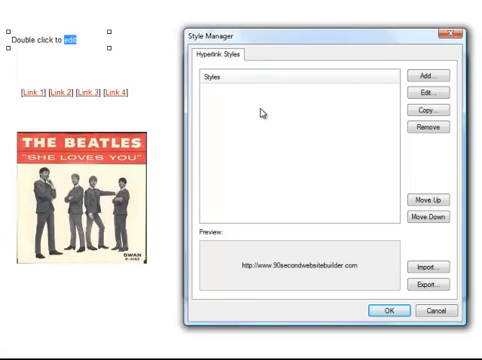
# Step: Add hyperlink style gregsstyle with bold orange links and a green hover colour
pyautogui.click(432, 76)
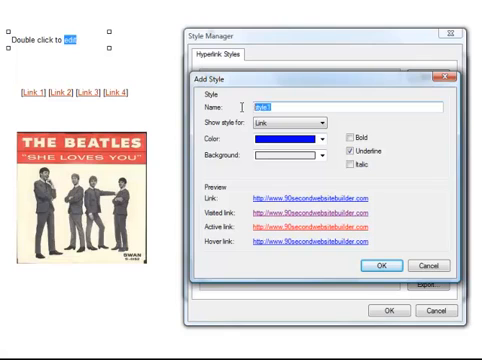
pyautogui.write('gregsstyle')
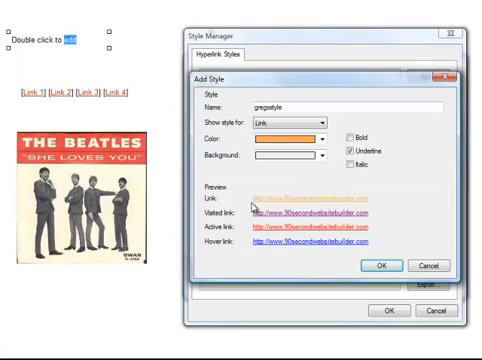
pyautogui.moveTo(310, 200)
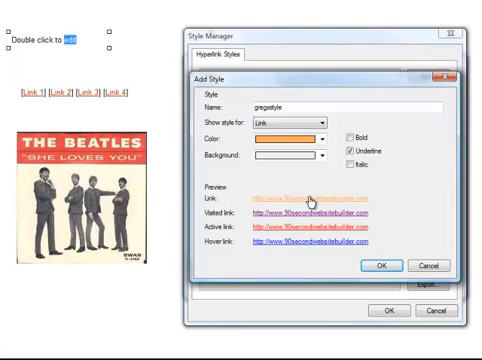
pyautogui.click(348, 136)
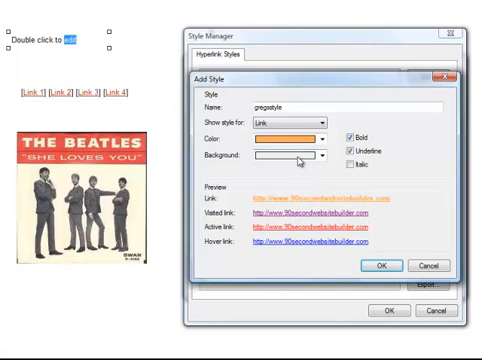
pyautogui.click(318, 124)
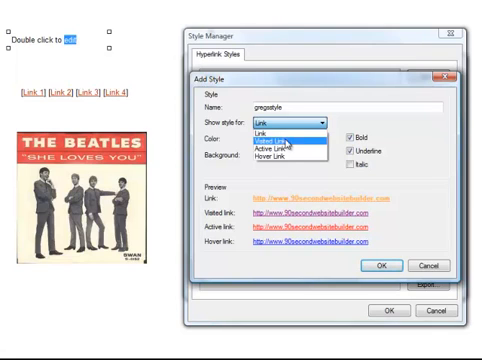
pyautogui.moveTo(278, 158)
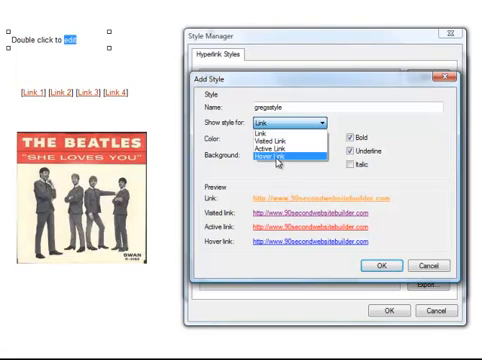
pyautogui.click(280, 156)
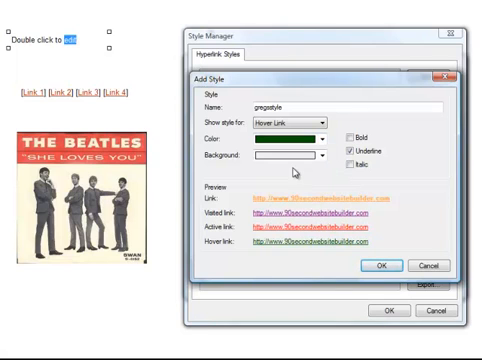
pyautogui.moveTo(288, 246)
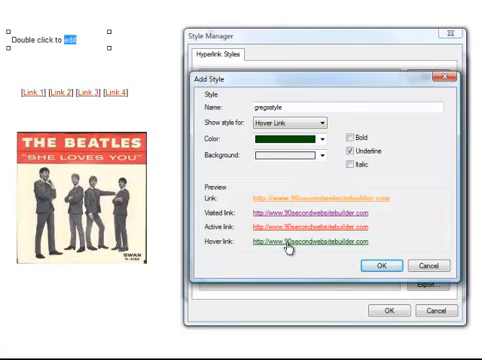
pyautogui.click(350, 128)
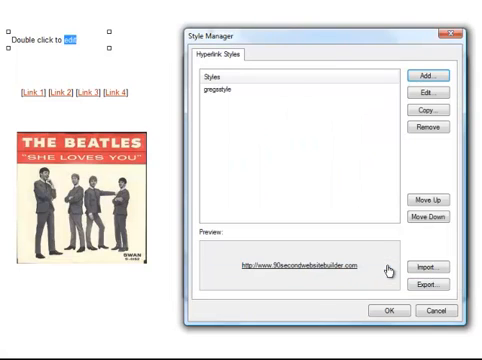
pyautogui.moveTo(308, 194)
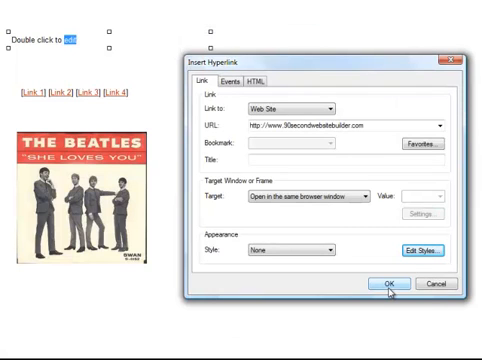
# Step: Apply gregsstyle to the hyperlink and insert it on the page
pyautogui.click(290, 250)
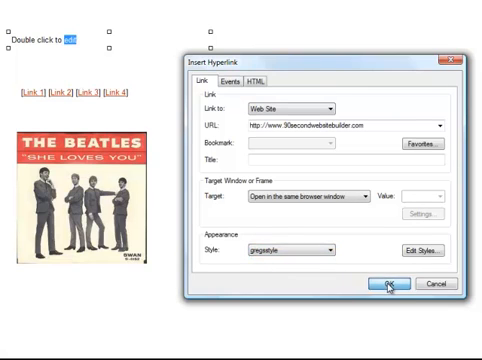
pyautogui.click(386, 288)
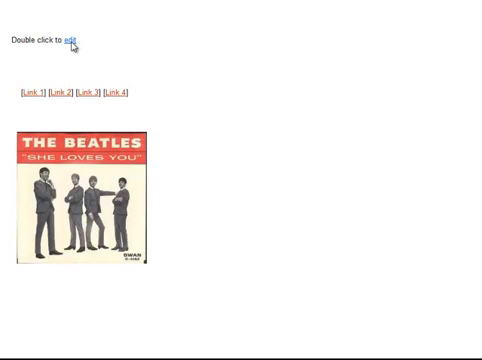
pyautogui.moveTo(256, 140)
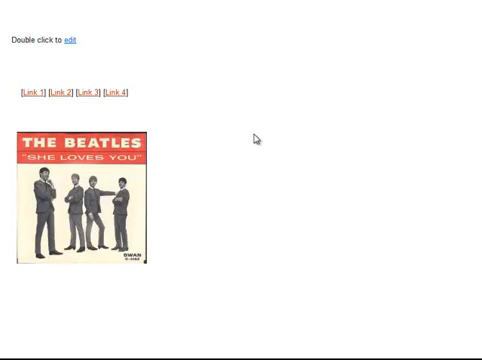
pyautogui.moveTo(24, 58)
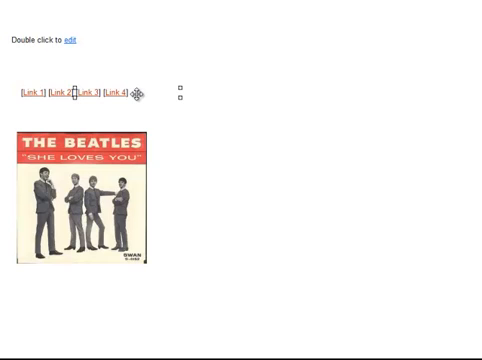
pyautogui.moveTo(250, 138)
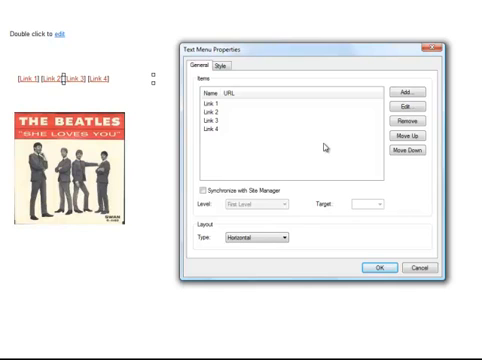
# Step: Set a hyperlink style on the Link 1–Link 4 text menu via its Style settings
pyautogui.click(228, 66)
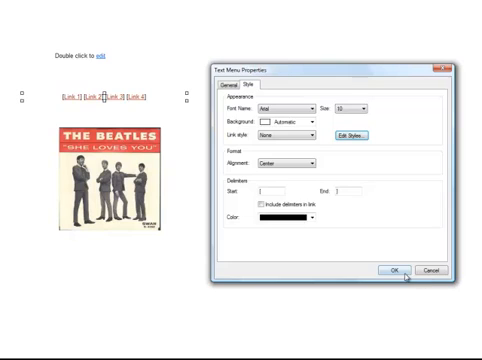
pyautogui.click(394, 270)
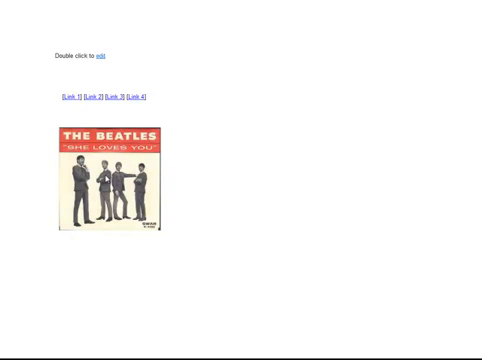
# Step: Show the rollover text's Style settings for background, title, description and border
pyautogui.click(108, 178)
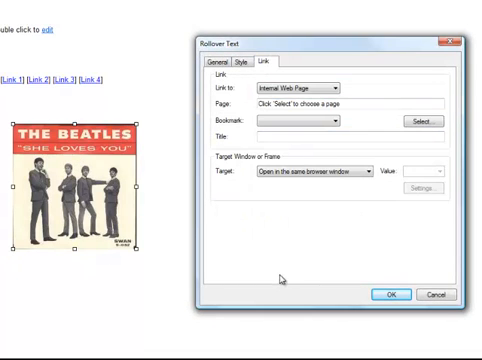
pyautogui.click(236, 52)
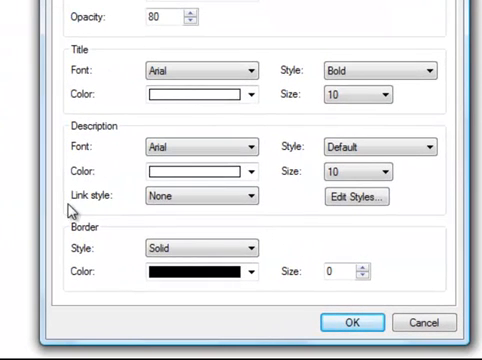
pyautogui.moveTo(292, 224)
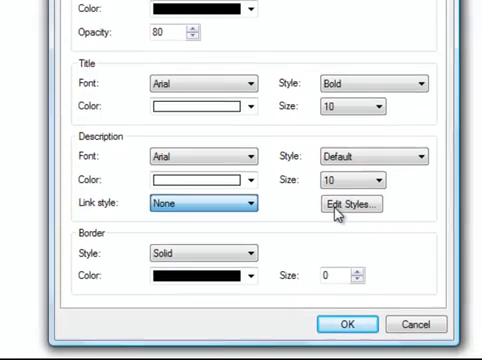
# Step: Add hyperlink style greenwhitestyle with green link text on a yellow background
pyautogui.click(352, 204)
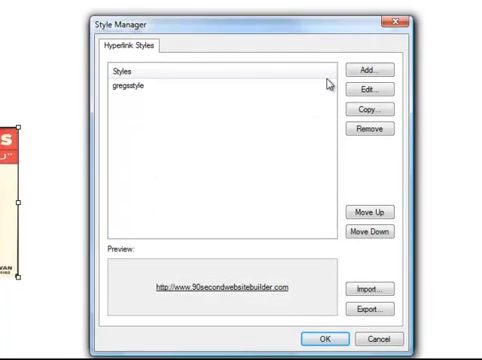
pyautogui.click(368, 70)
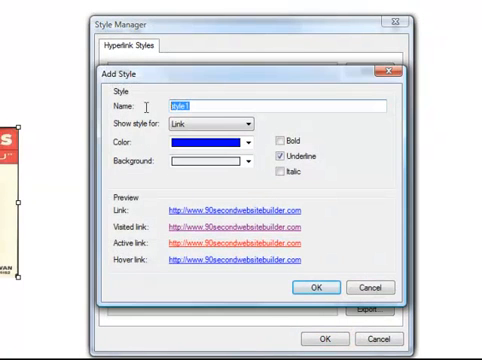
pyautogui.write('greso')
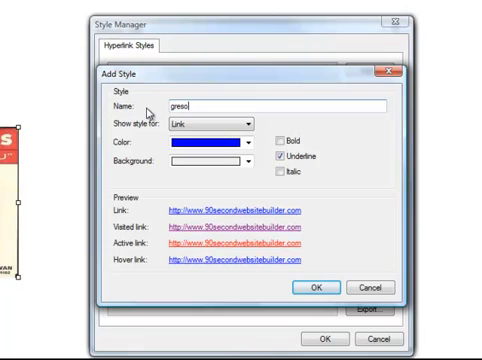
pyautogui.write('therstyle')
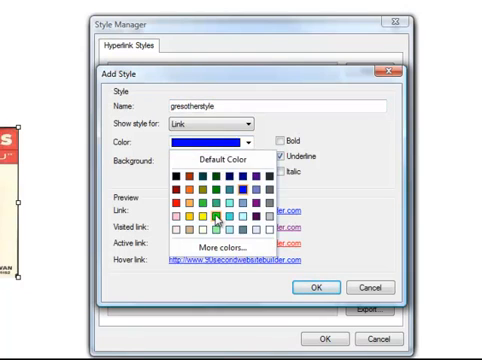
pyautogui.click(210, 220)
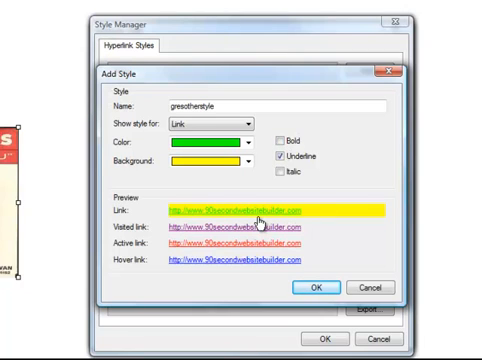
pyautogui.moveTo(322, 196)
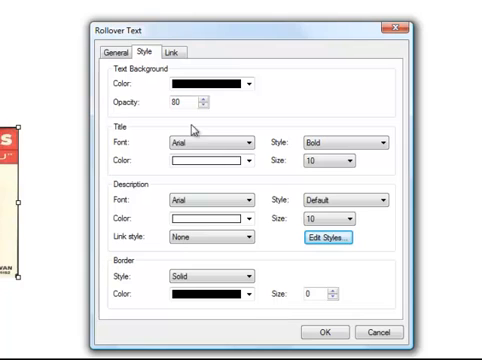
pyautogui.moveTo(244, 186)
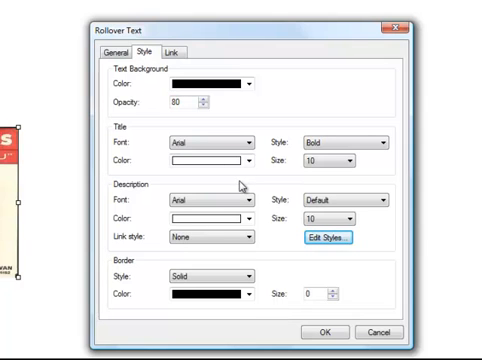
# Step: Set the rollover Description link style to greenwhitestyle
pyautogui.click(208, 236)
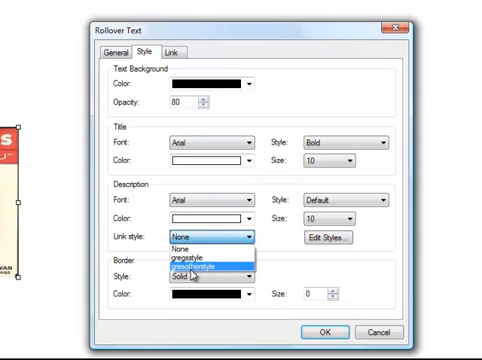
pyautogui.click(204, 268)
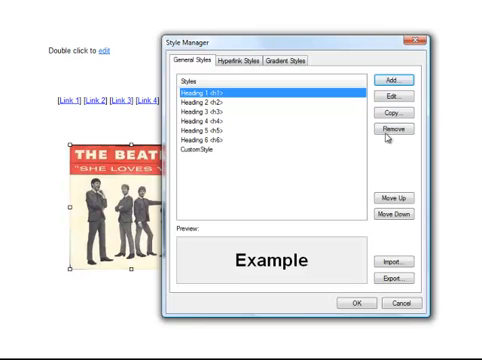
# Step: Add a new general text style and browse its background, border and font properties
pyautogui.click(392, 96)
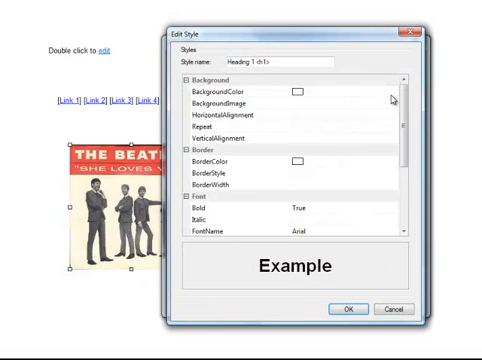
pyautogui.scroll(-3)
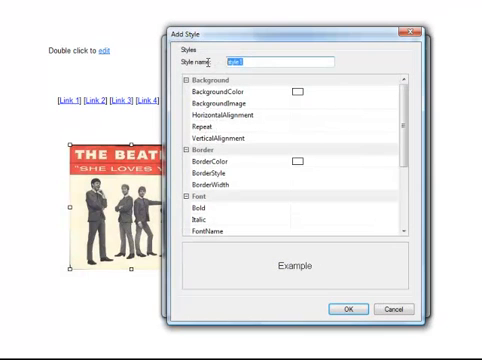
# Step: Name the style mystyle, set Bold, Bookman Old Style and text colour FF0000, and save it
pyautogui.write('my')
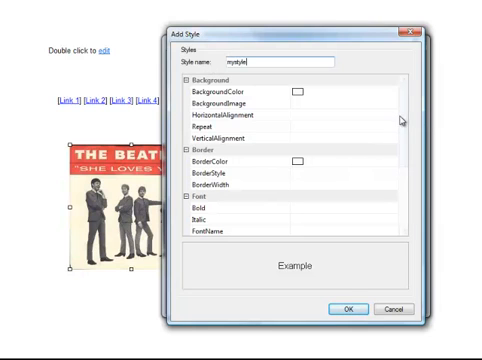
pyautogui.scroll(-3)
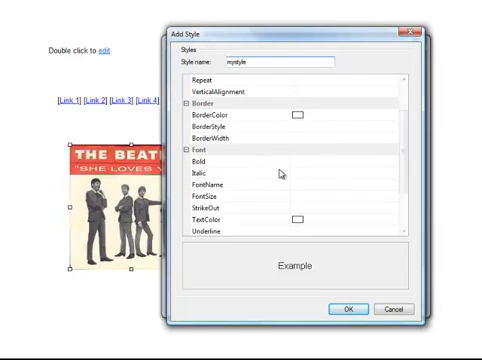
pyautogui.click(220, 162)
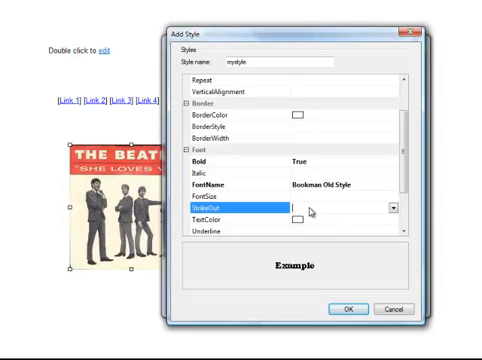
pyautogui.click(304, 208)
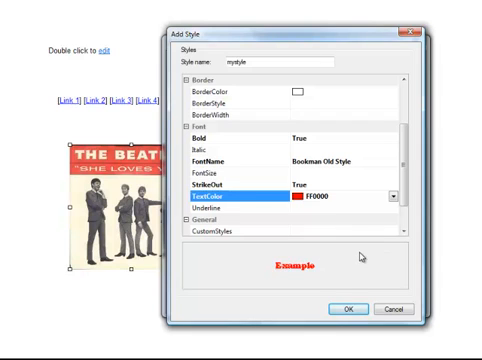
pyautogui.moveTo(256, 136)
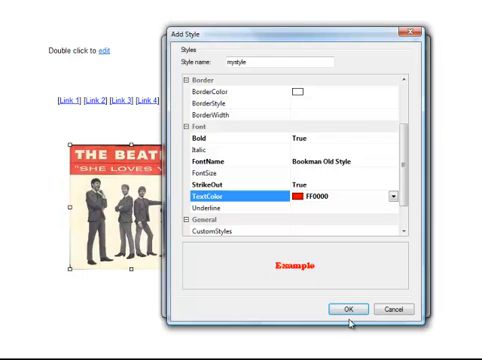
pyautogui.click(348, 308)
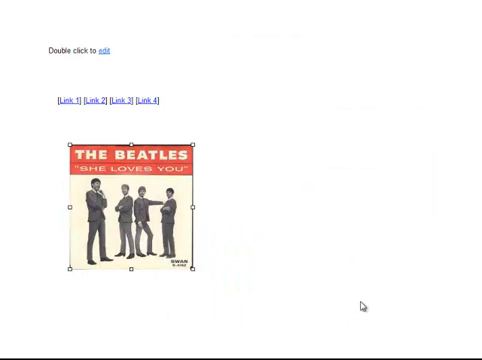
pyautogui.moveTo(362, 306)
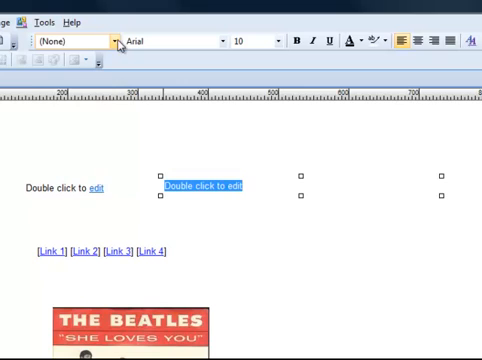
# Step: Give the 'Double click to edit' text box the Heading 1 style after trying mystyle
pyautogui.click(118, 40)
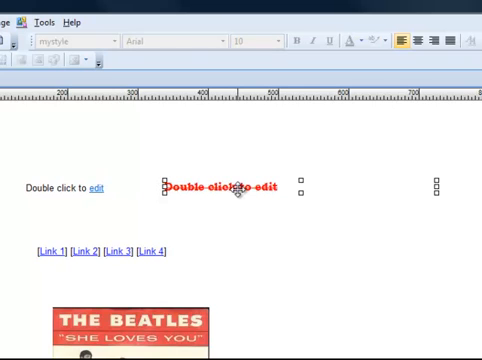
pyautogui.moveTo(172, 114)
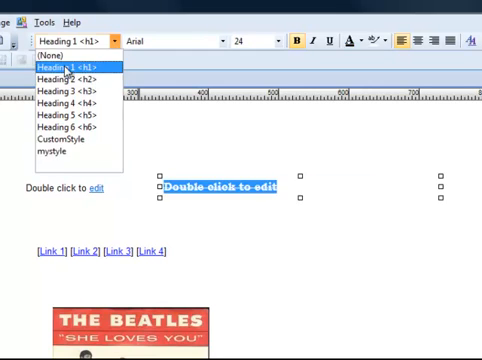
pyautogui.click(70, 64)
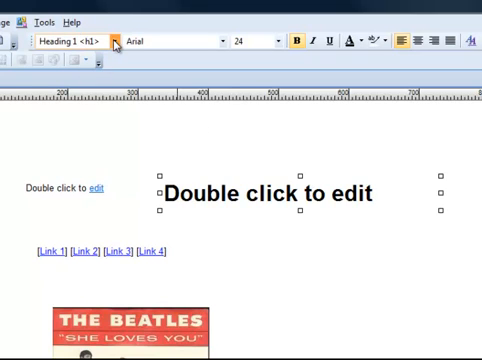
pyautogui.click(110, 40)
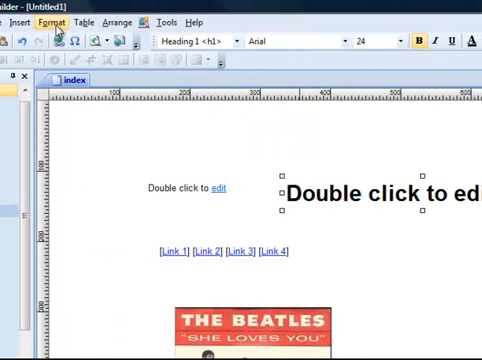
# Step: Preview mystyle in General Styles, then gregsstyle and greenwhitestyle in Hyperlink Styles
pyautogui.click(54, 20)
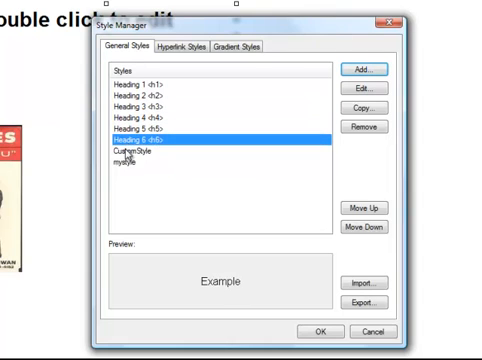
pyautogui.click(126, 168)
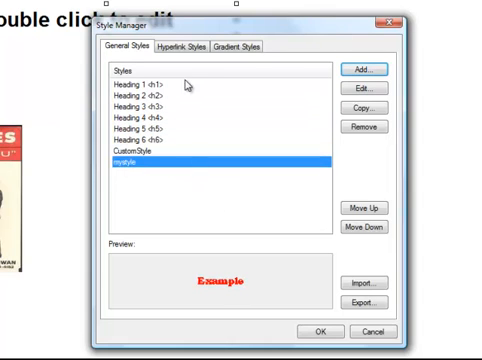
pyautogui.click(184, 46)
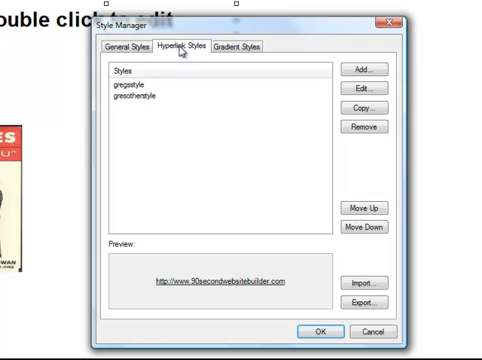
pyautogui.moveTo(166, 124)
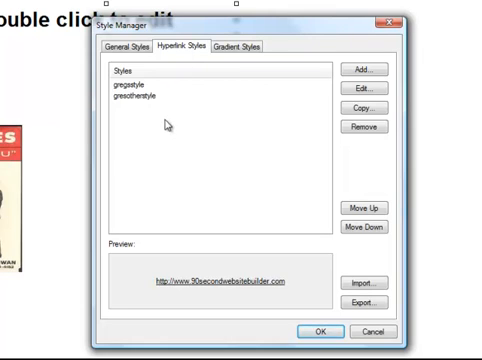
pyautogui.click(140, 100)
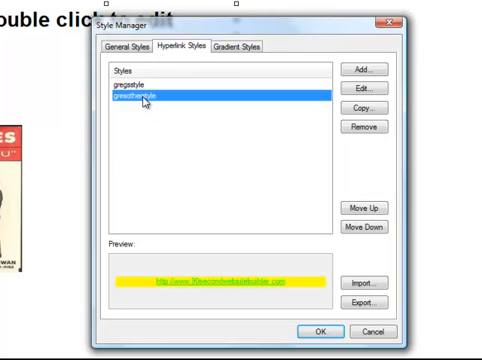
pyautogui.click(136, 90)
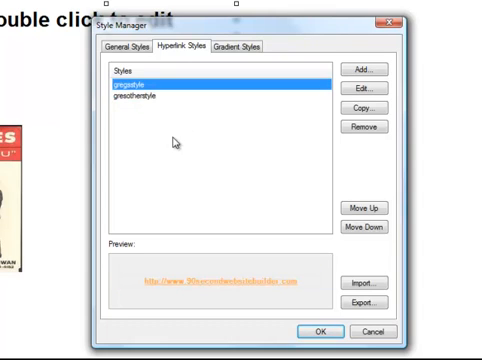
pyautogui.moveTo(210, 166)
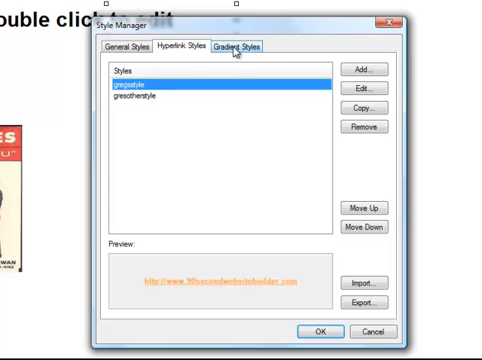
# Step: Preview preset gradients including Ocean2 and try a teal colour choice in More Colors
pyautogui.click(240, 46)
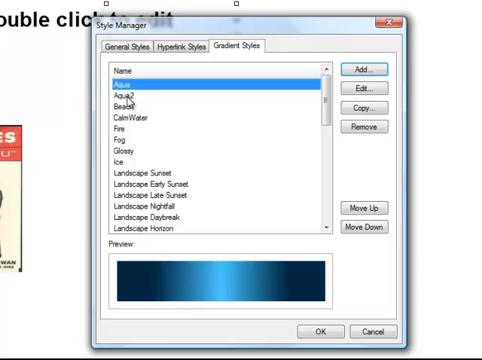
pyautogui.click(128, 130)
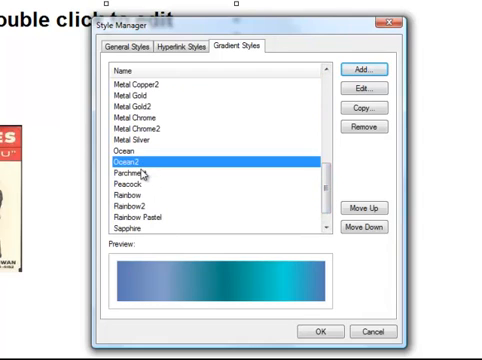
pyautogui.click(140, 188)
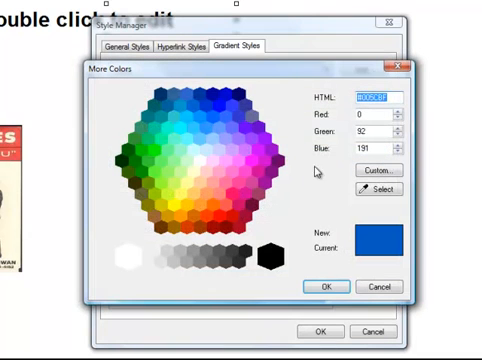
pyautogui.click(162, 138)
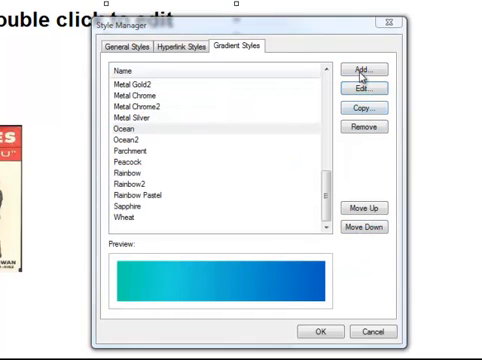
# Step: Add gradient style gregsgradient with stops set to pale cyan, pink and purple
pyautogui.click(364, 68)
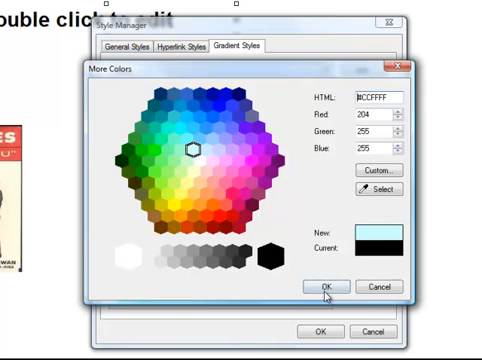
pyautogui.click(324, 288)
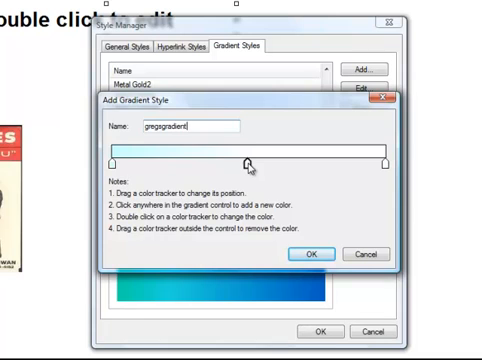
pyautogui.doubleClick(246, 164)
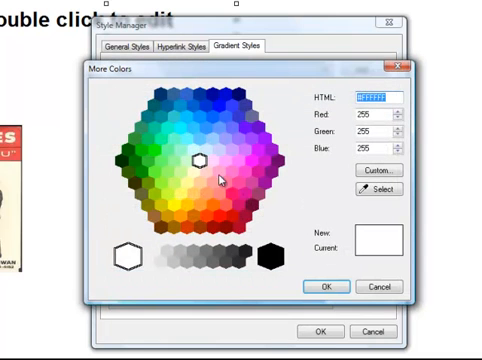
pyautogui.click(232, 192)
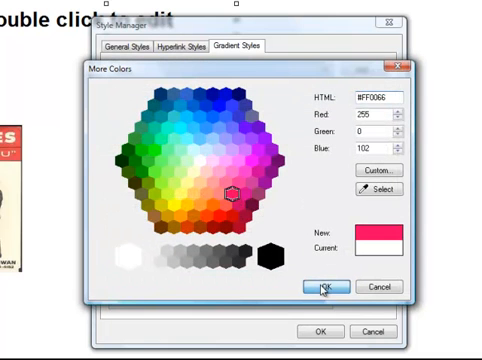
pyautogui.click(324, 288)
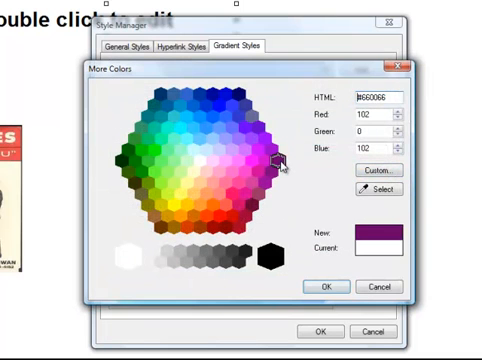
pyautogui.click(322, 288)
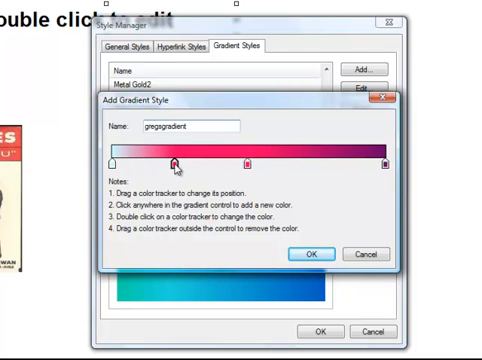
pyautogui.doubleClick(172, 160)
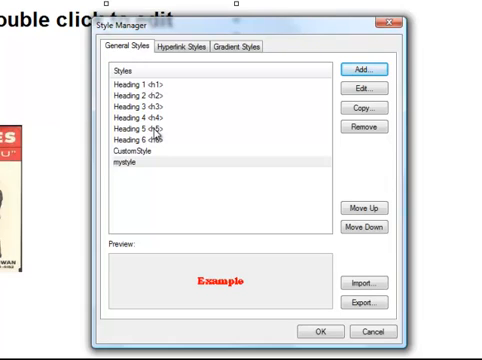
pyautogui.moveTo(176, 110)
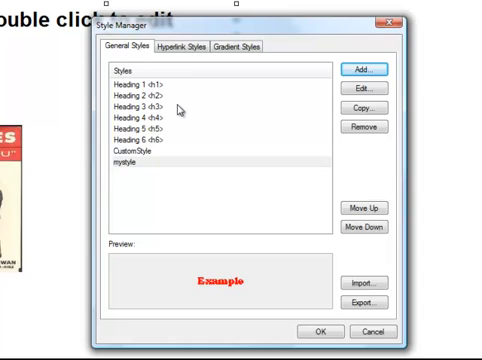
# Step: Check the hyperlink styles, cancel the editor and find gregsgradient listed among gradient styles
pyautogui.click(182, 48)
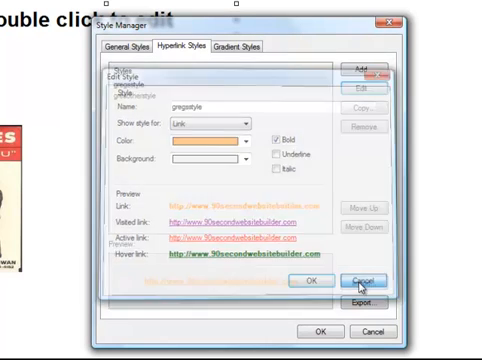
pyautogui.click(232, 48)
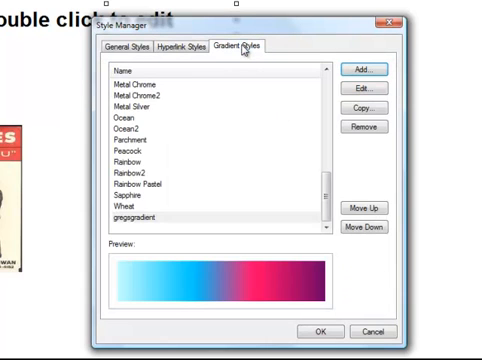